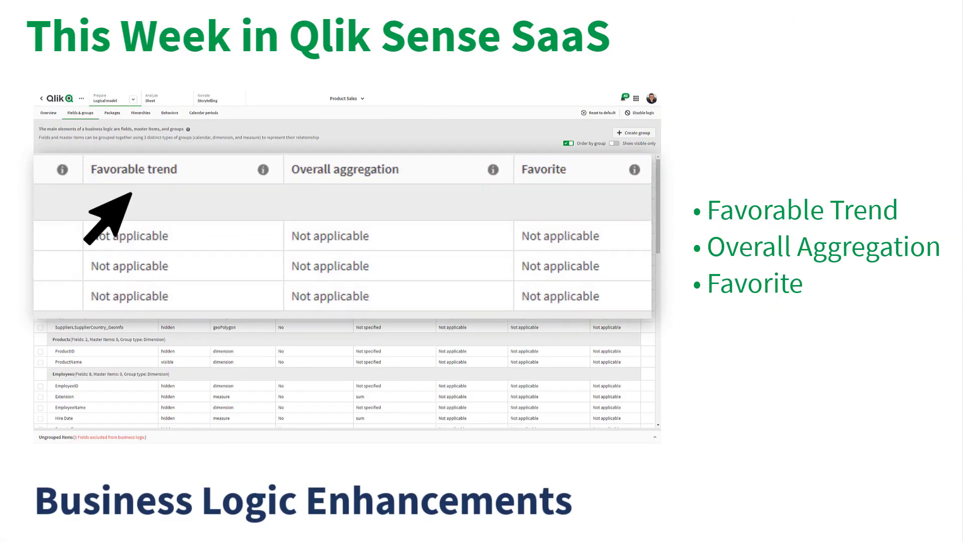
pyautogui.moveTo(332, 228)
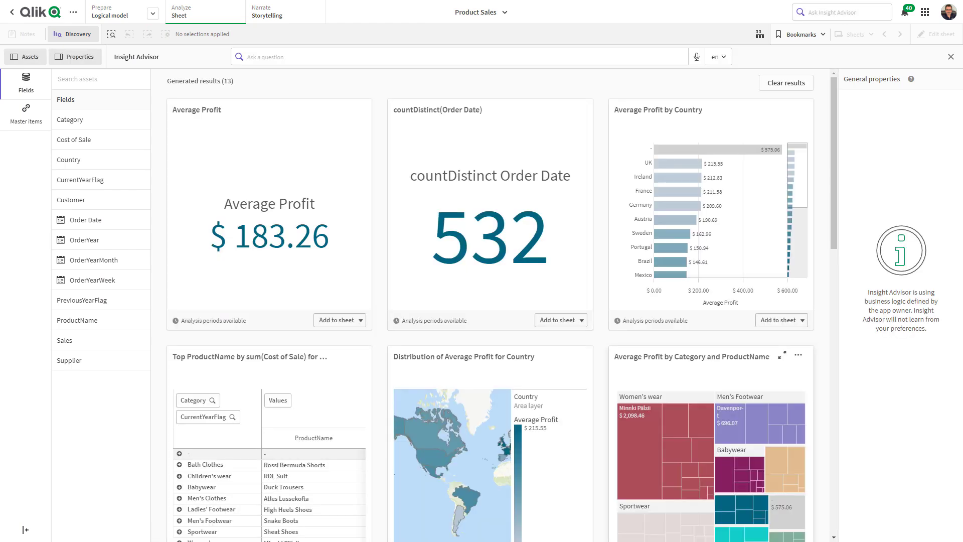
# - Switch from Insight Advisor to the business logic overview via Prepare > Logical model
pyautogui.click(109, 11)
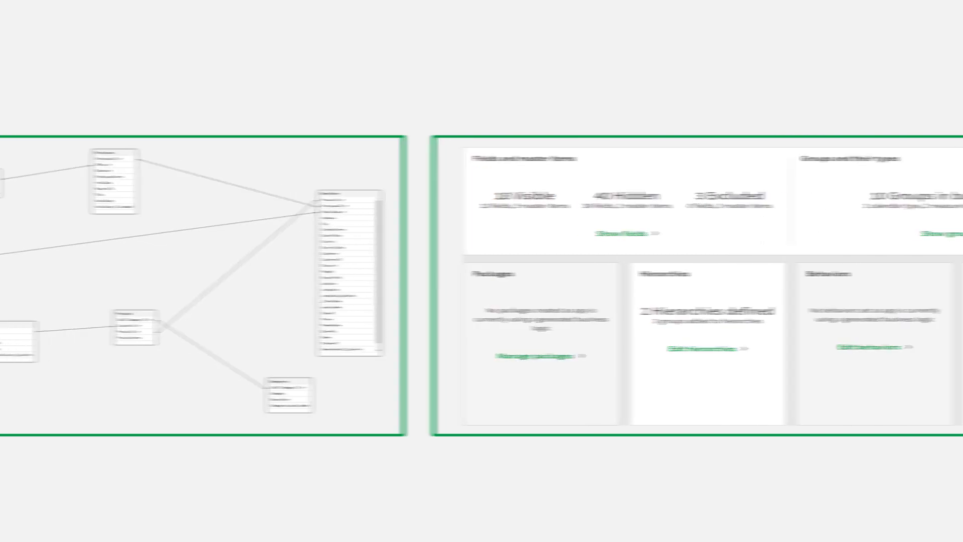
# - Show the Fields & groups table with Classification and Data value lookup columns
pyautogui.click(71, 34)
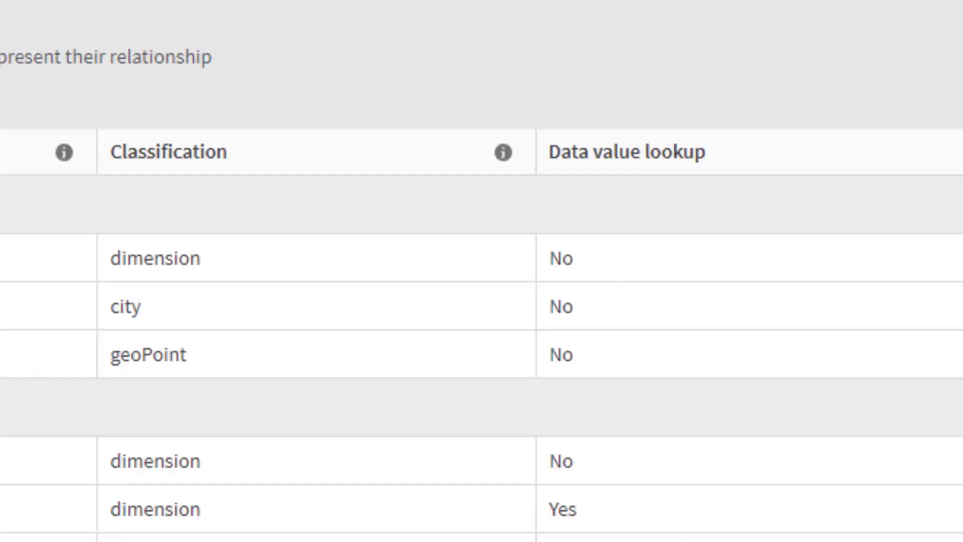
# - Add the Favorable trend, Overall aggregation and Favorite columns to the fields table
pyautogui.click(894, 46)
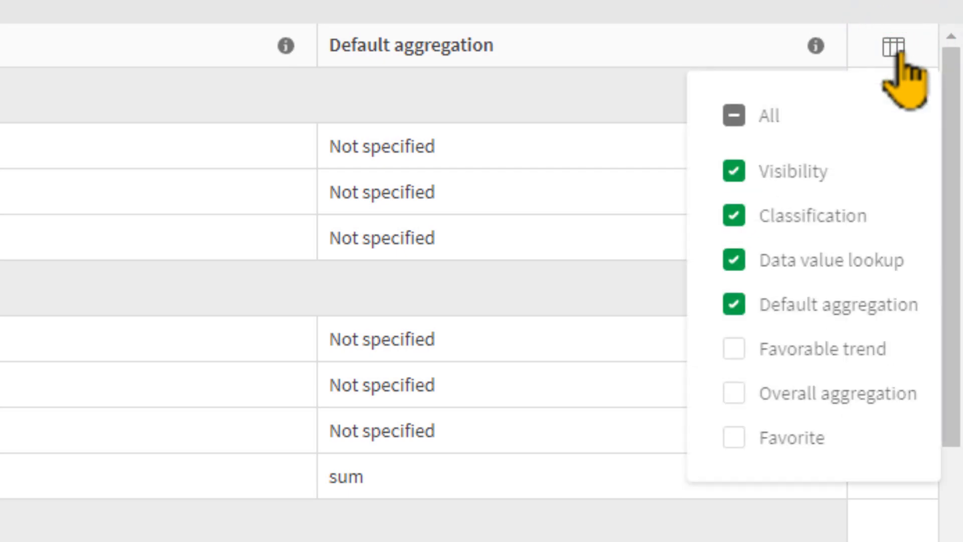
pyautogui.click(732, 348)
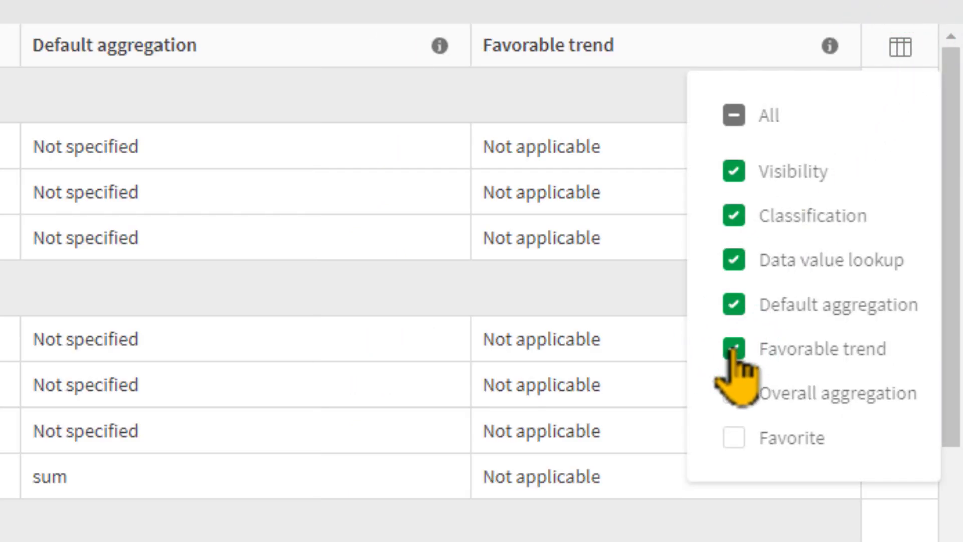
pyautogui.click(733, 393)
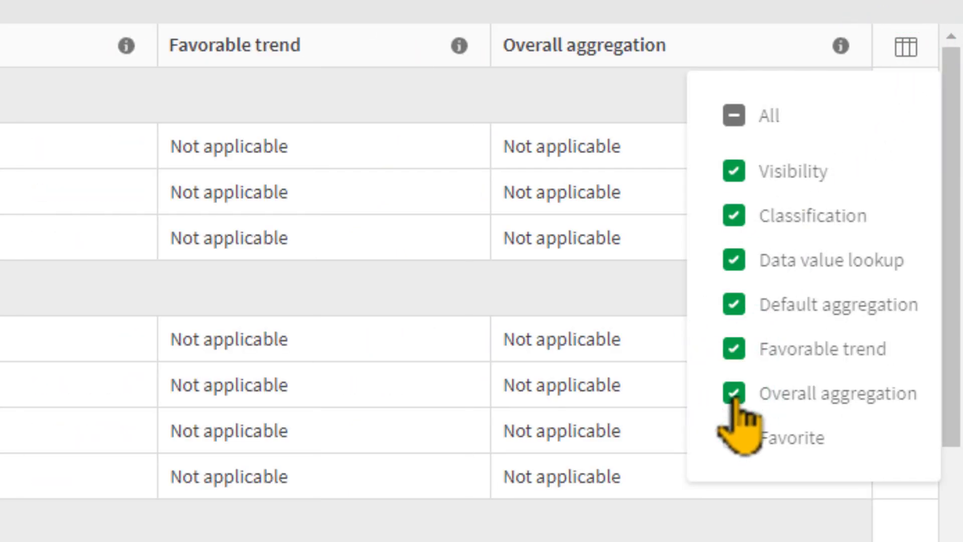
pyautogui.click(734, 439)
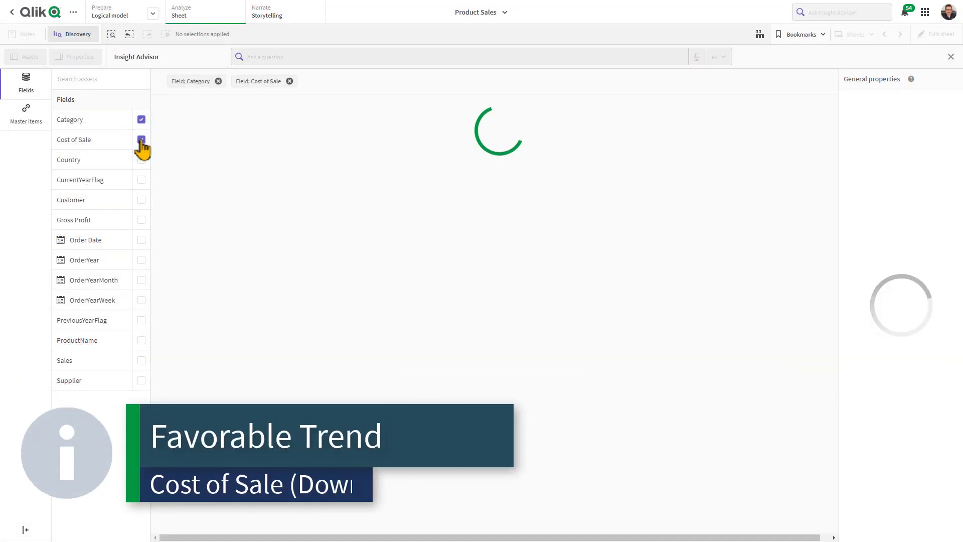
# - Add Cost of Sale to the Insight Advisor analysis and inspect its Favorable trend property
pyautogui.click(140, 139)
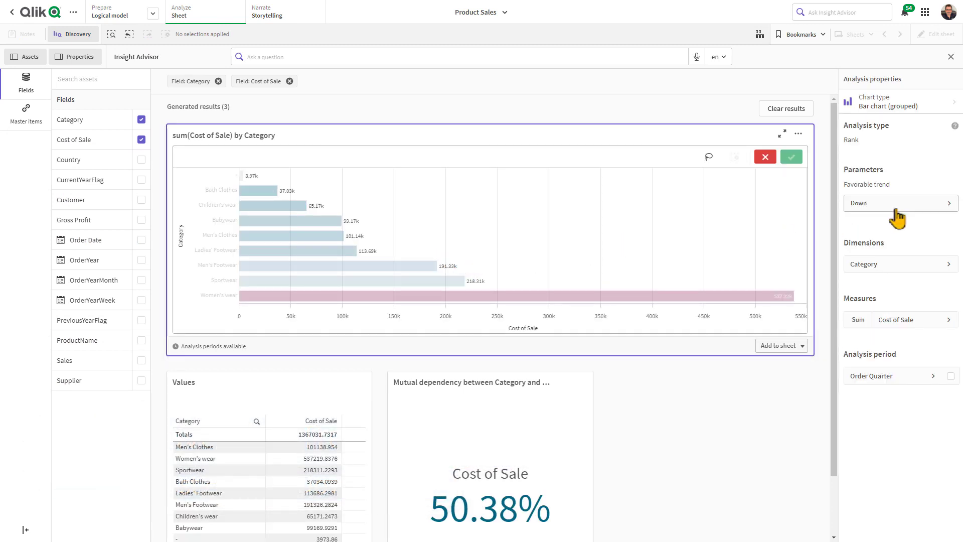
pyautogui.click(899, 202)
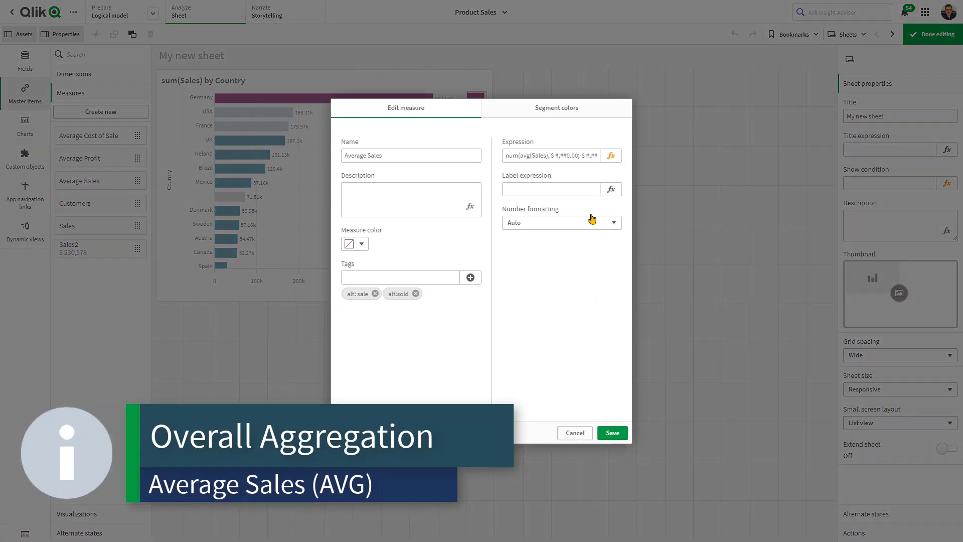
# - Edit the Average Sales master measure, showing its avg(Sales) expression
pyautogui.click(610, 156)
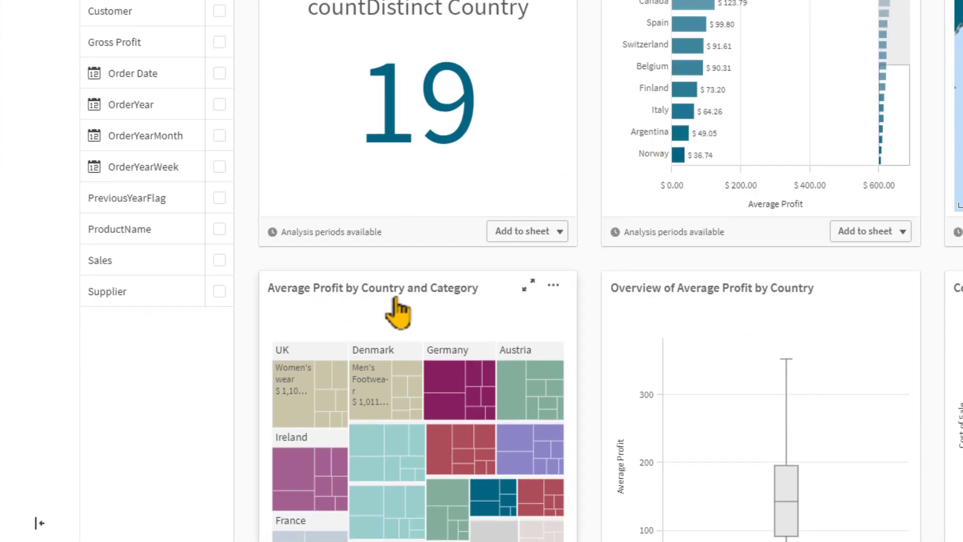
# - Scroll through Insight Advisor results down to the Average Profit versus Average Sales comparison
pyautogui.scroll(-3)
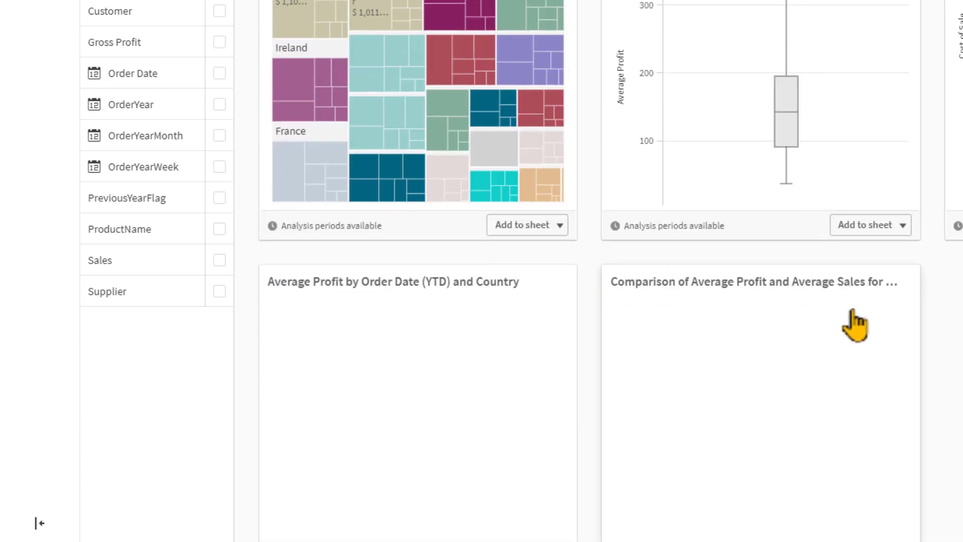